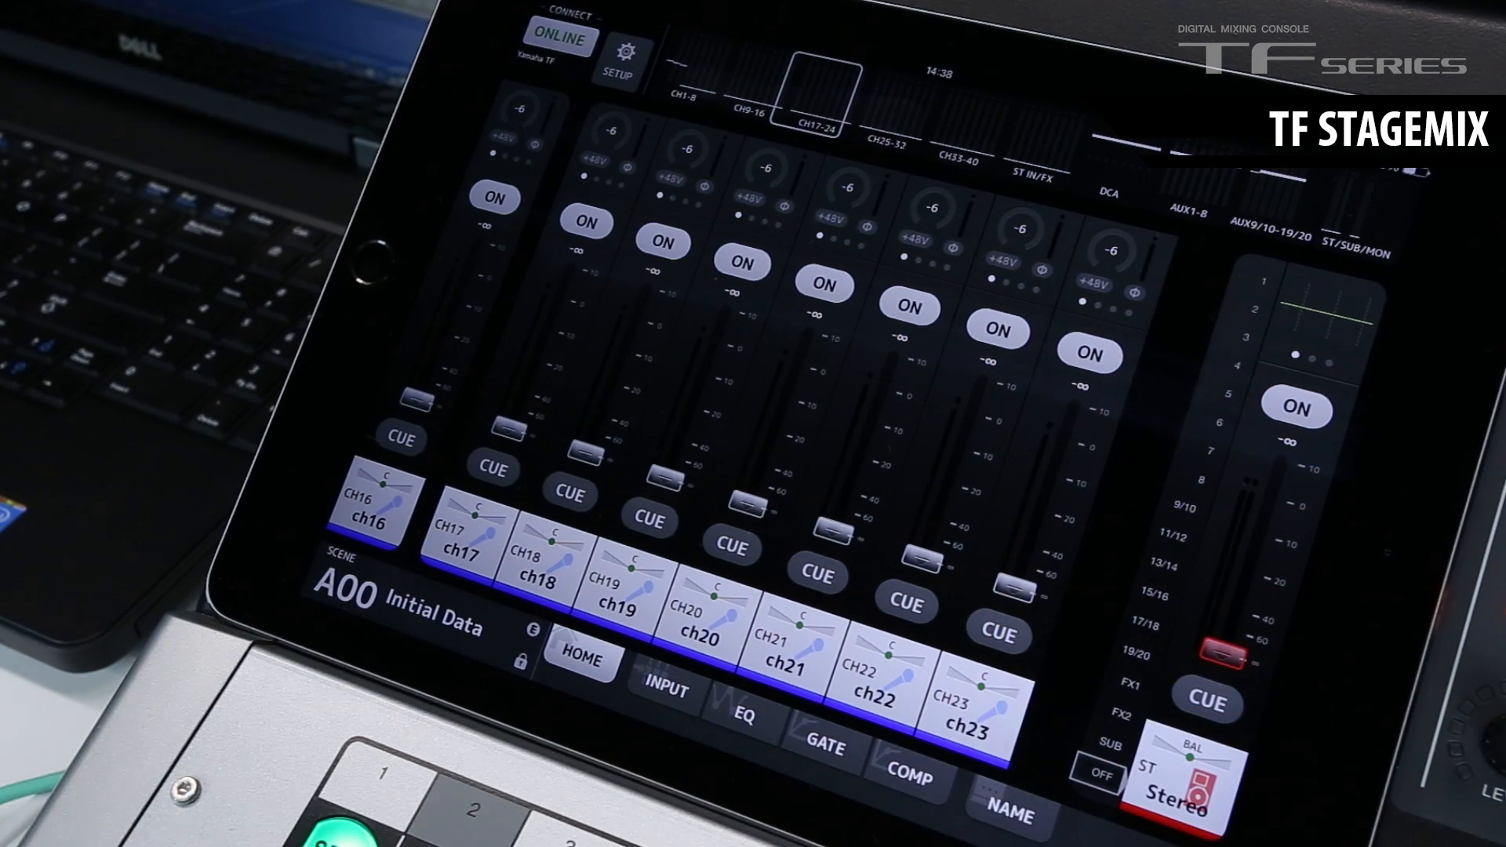
# Show the INPUT page for channel 1 with analog gain -6, phantom power and digital gain 0.
pyautogui.click(667, 690)
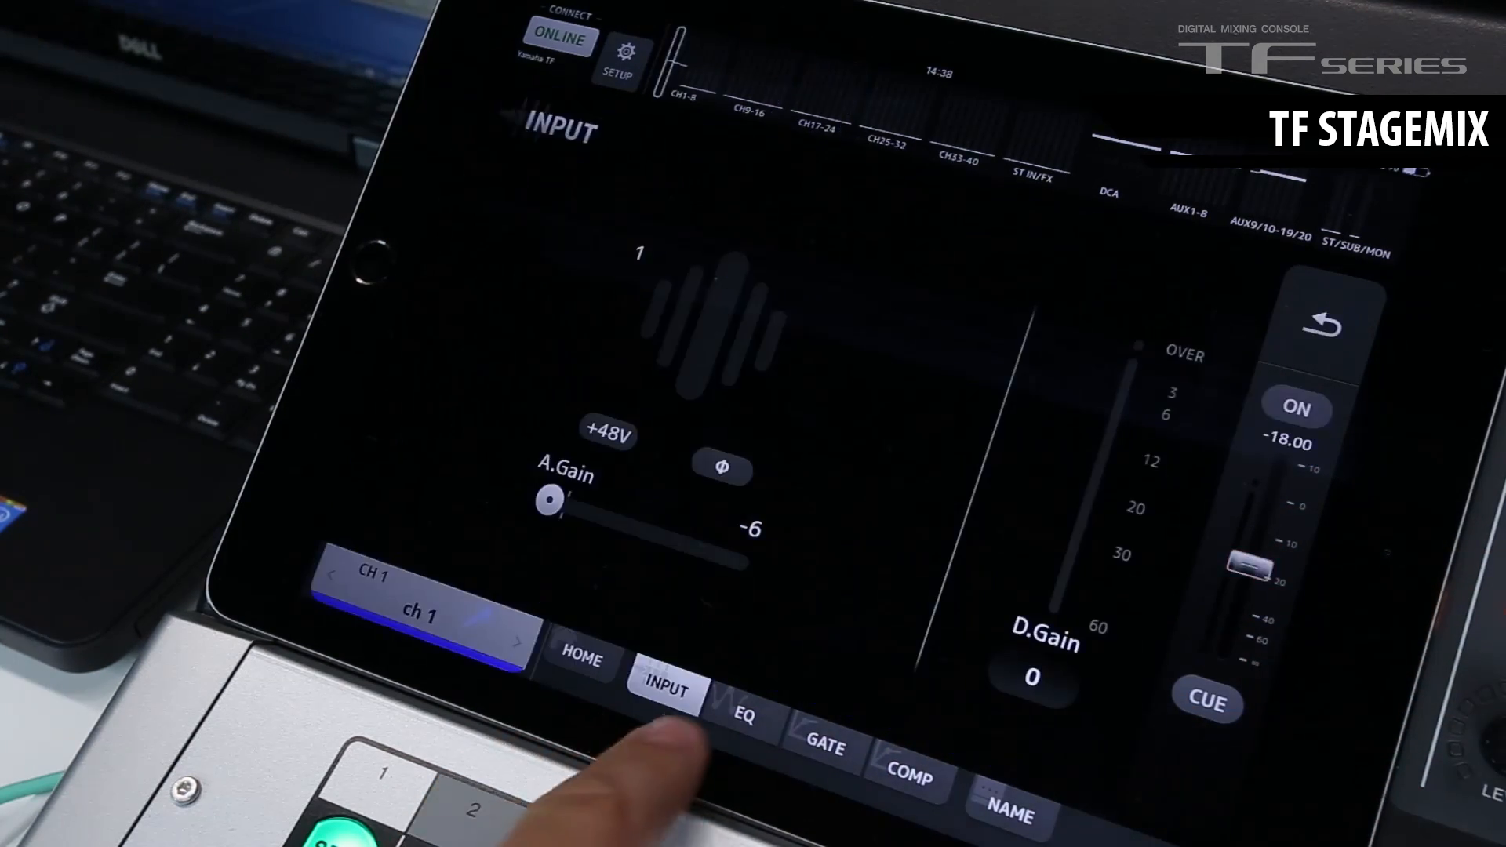